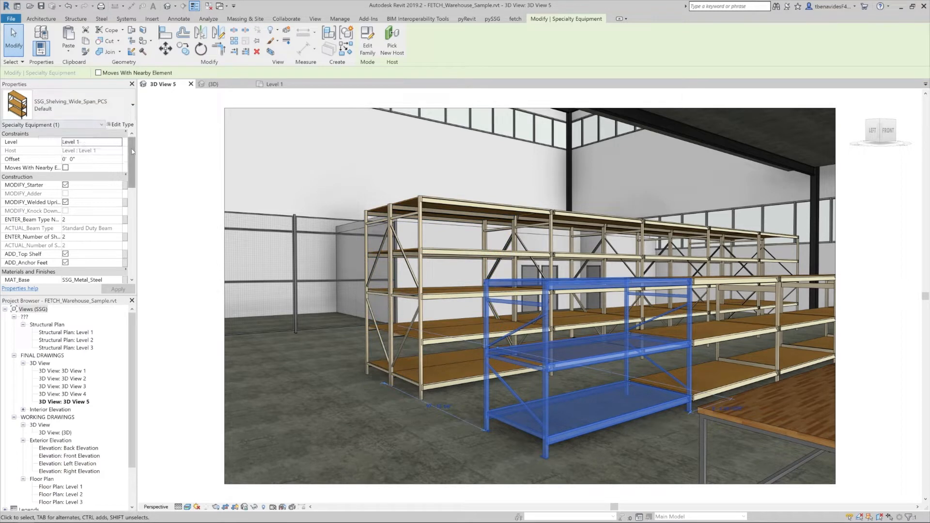
- Set Beam Type to 3, Number of Shelves to 4 and Deck Material to 3
scroll(down, 3)
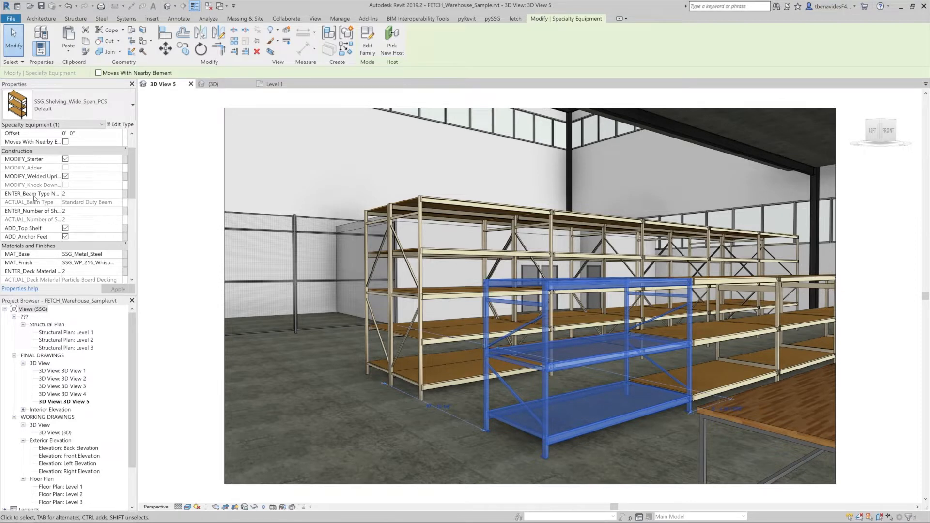
mouse_move(33, 193)
text(3)
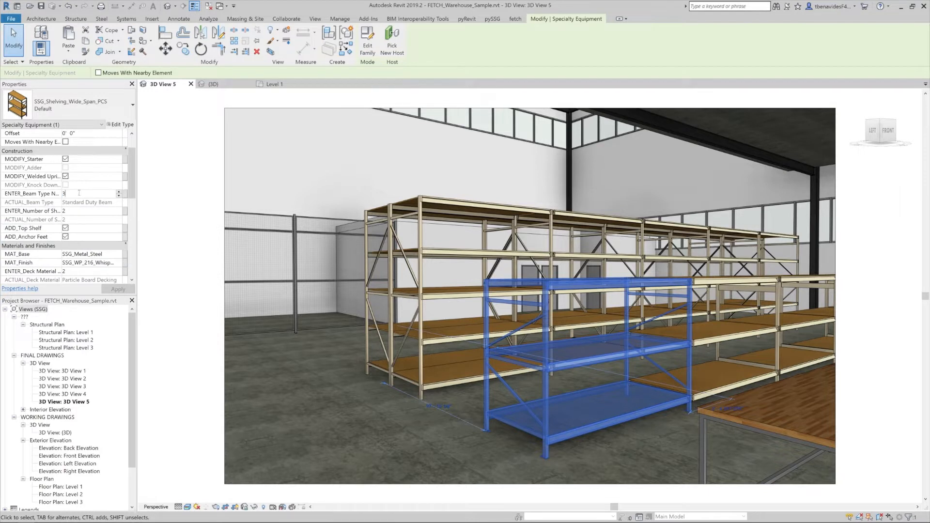
click(117, 288)
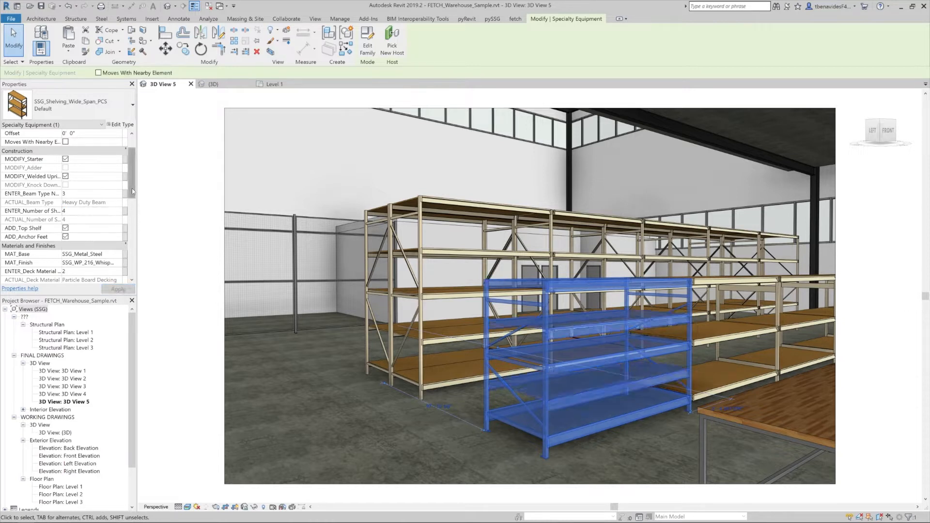
scroll(down, 3)
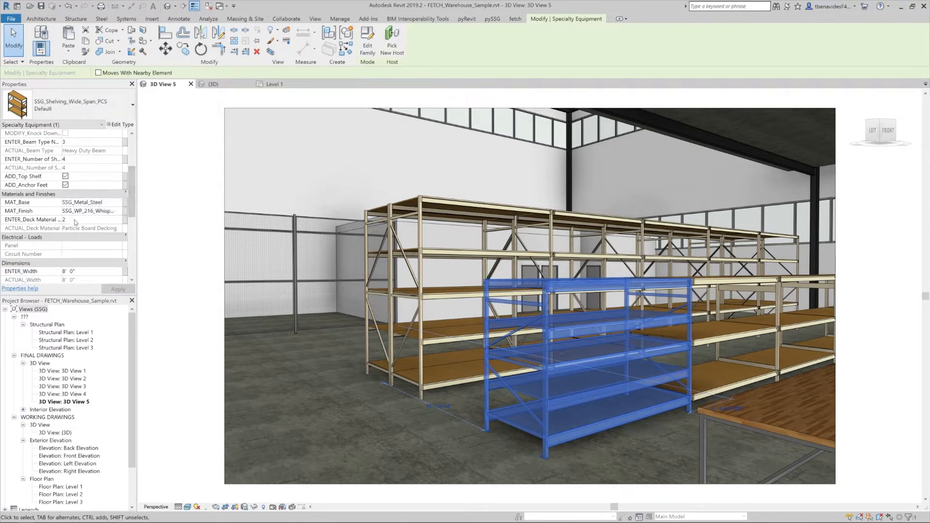
click(89, 219)
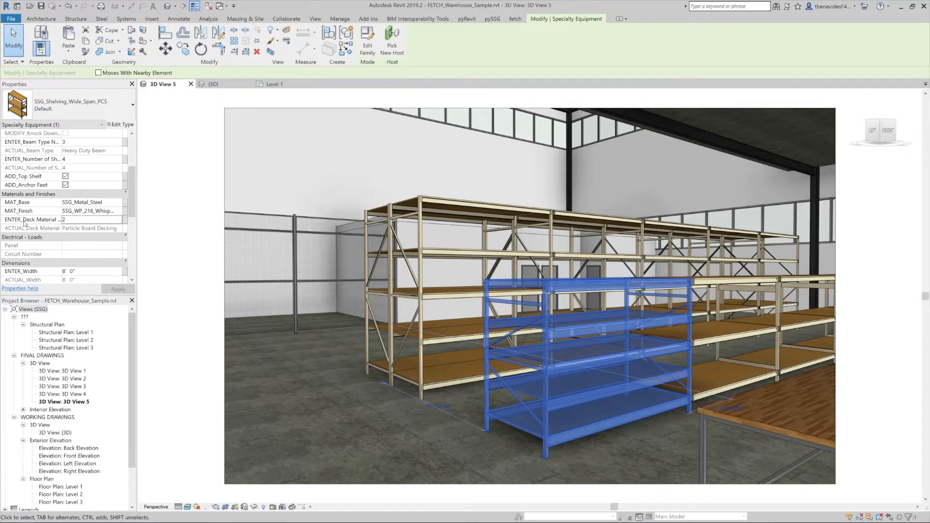
mouse_move(32, 219)
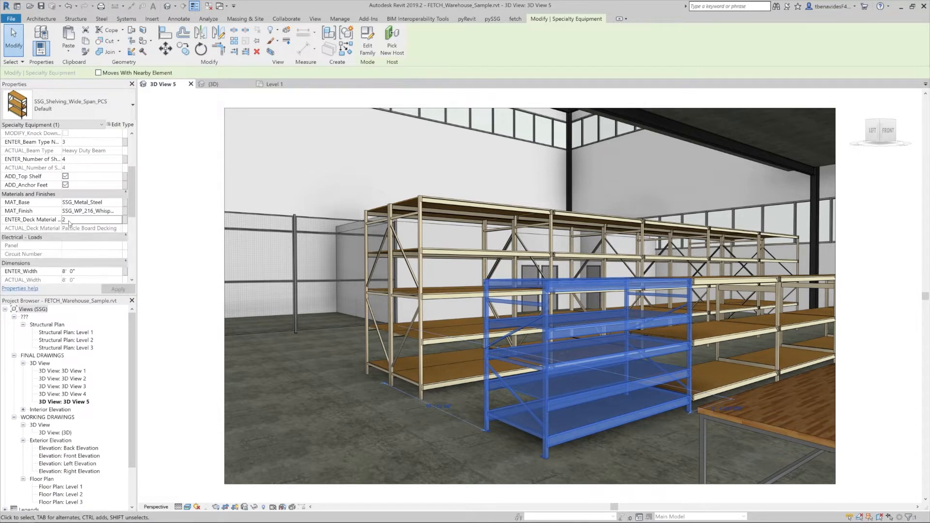
text(3)
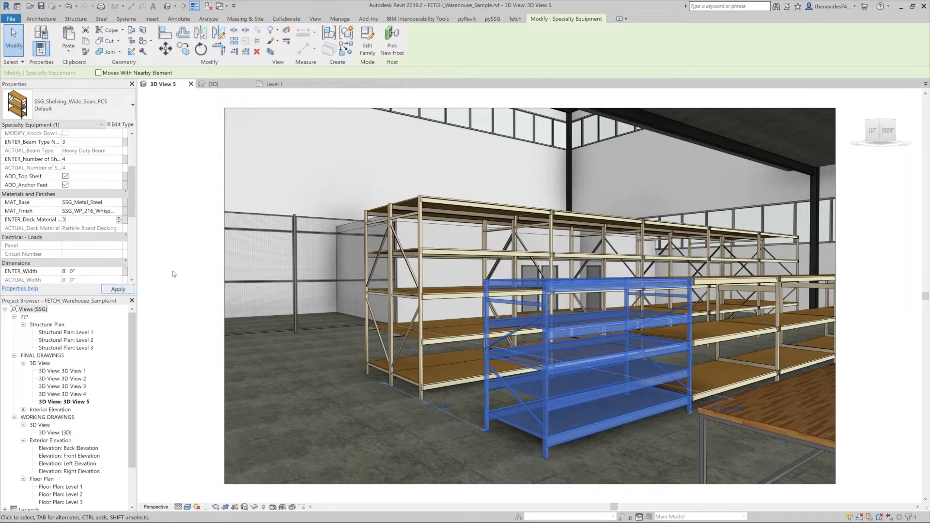
click(117, 288)
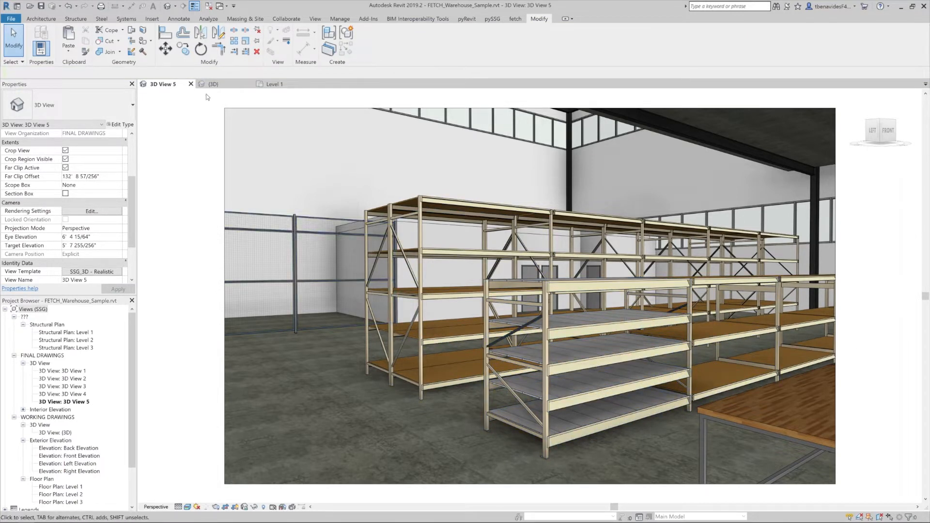
- Insert the first Wide Span Shelving from the fetch library into Project1's 3D view
click(214, 83)
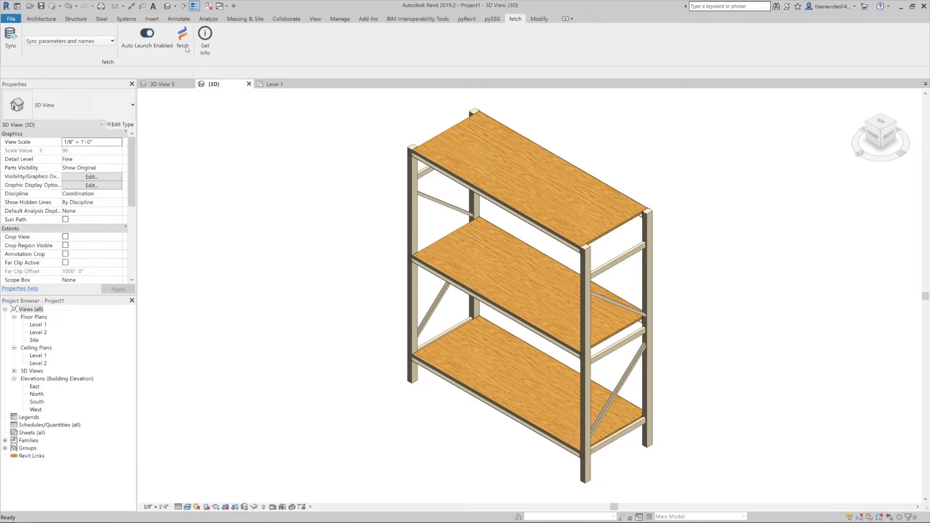
click(182, 35)
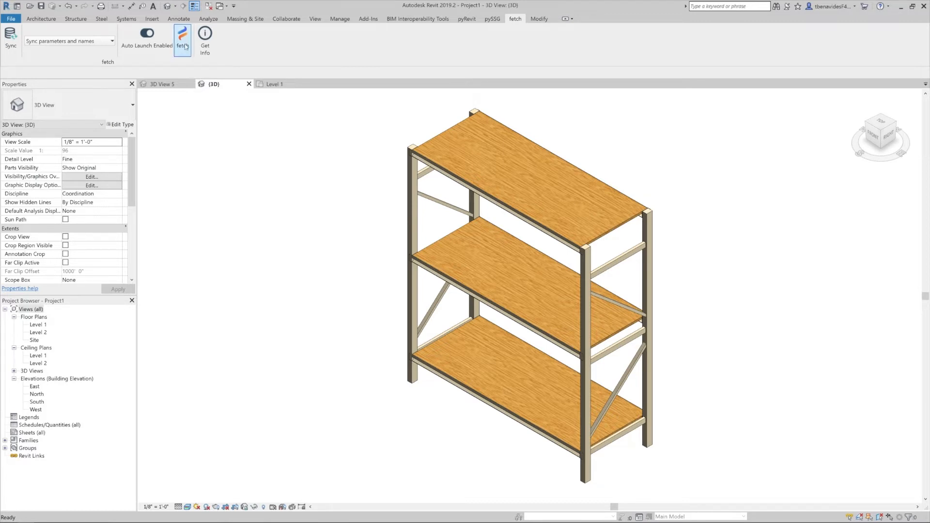
click(182, 35)
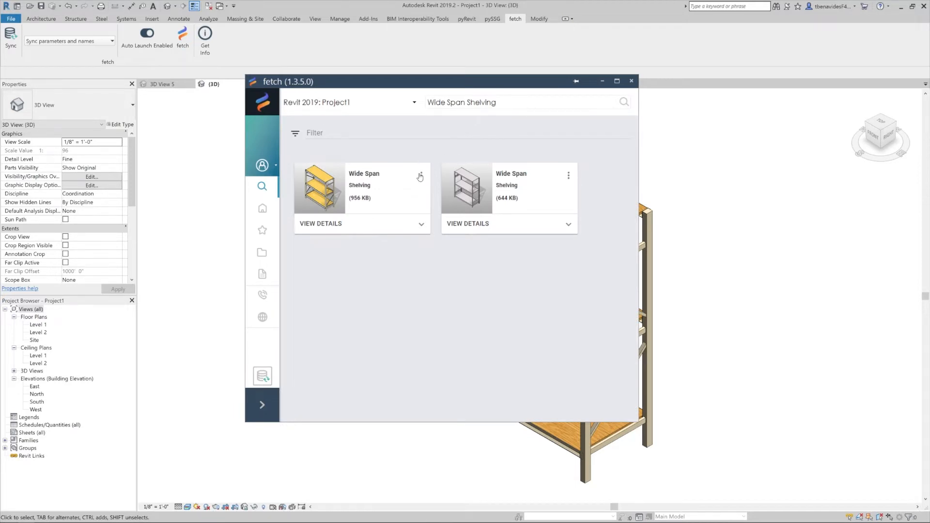
click(420, 177)
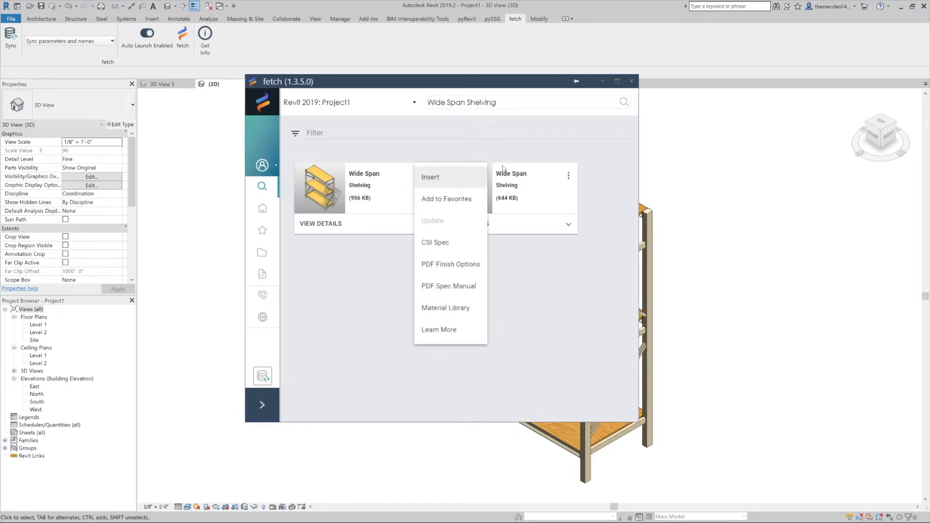
click(593, 114)
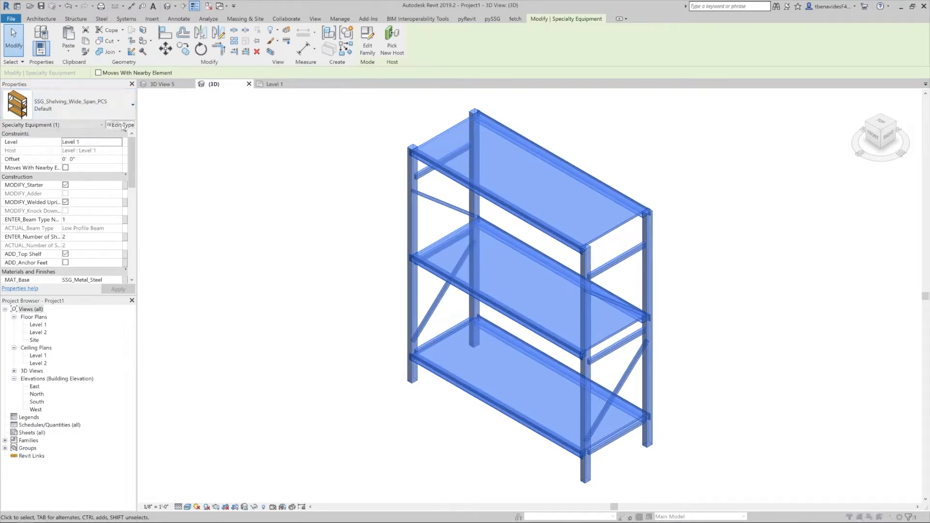
click(121, 124)
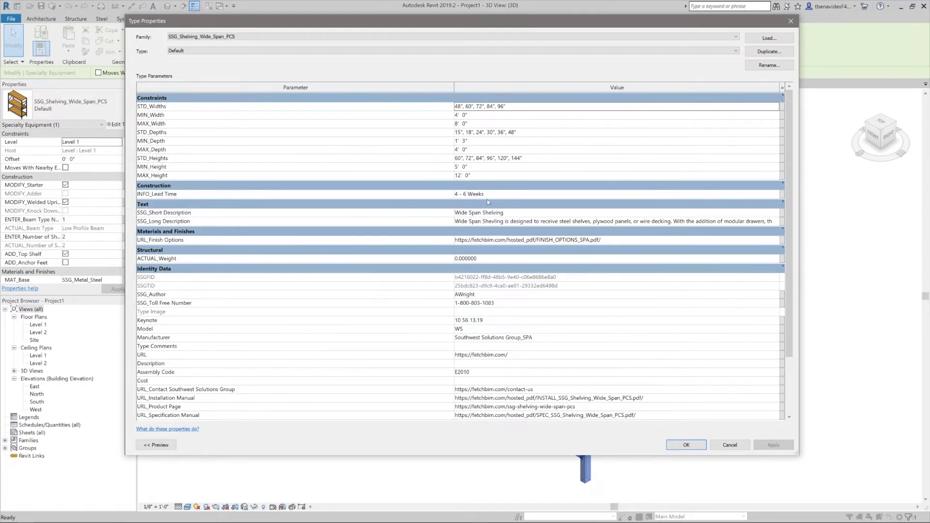
mouse_move(540, 262)
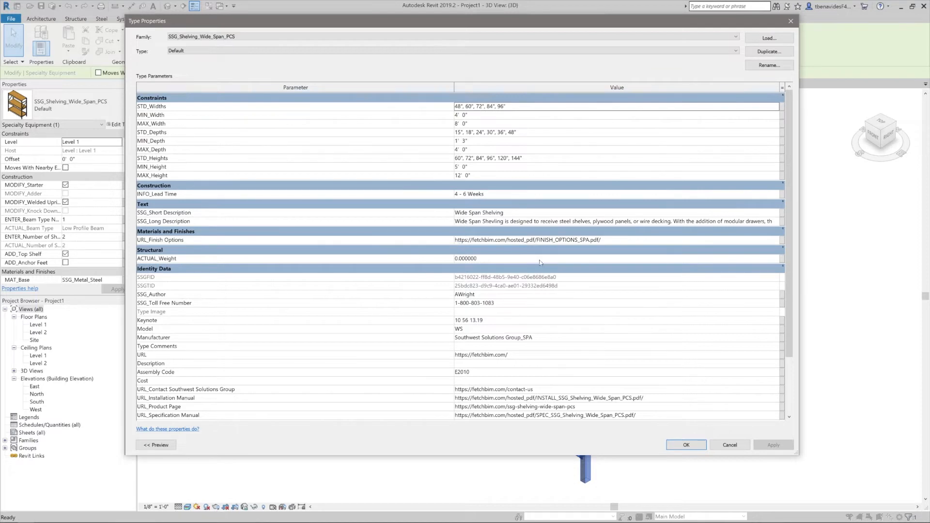
scroll(down, 3)
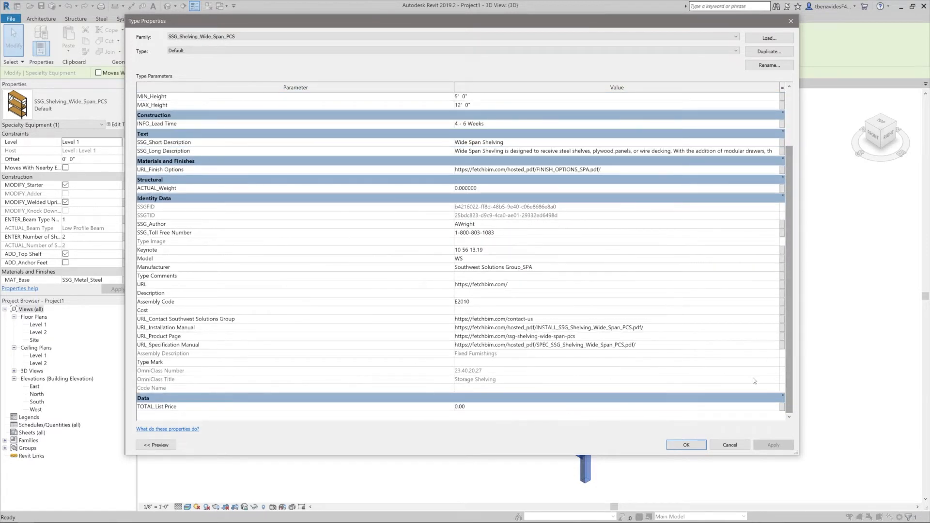
click(686, 444)
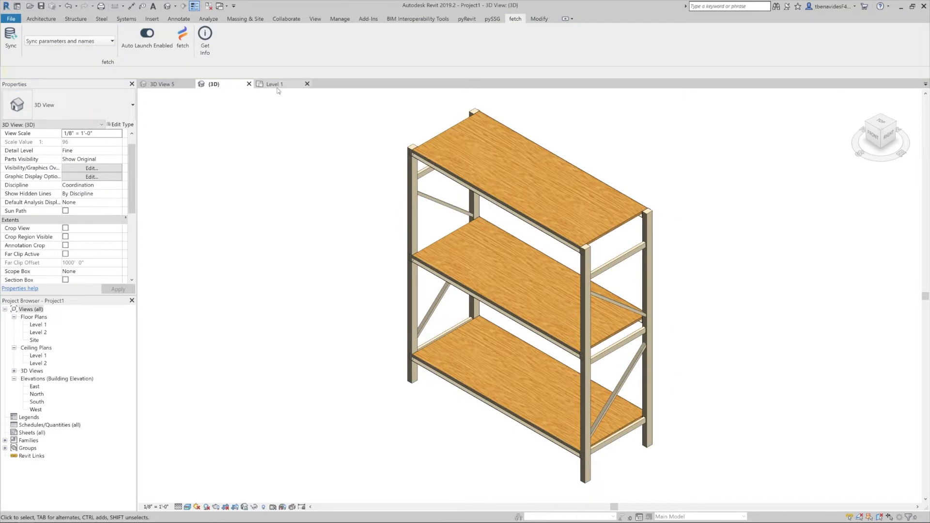
- Copy the shelving unit beside the original on Level 1 and view both bays in 3D
click(274, 83)
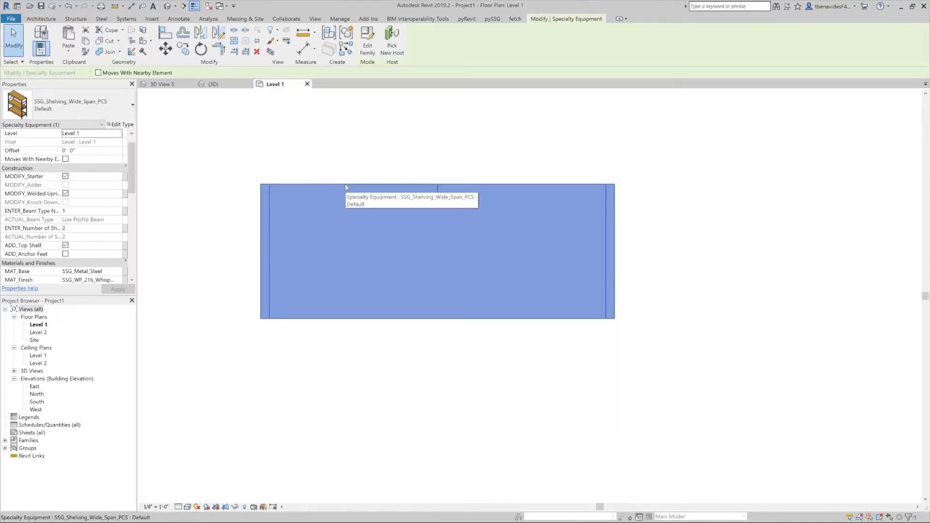
mouse_move(183, 47)
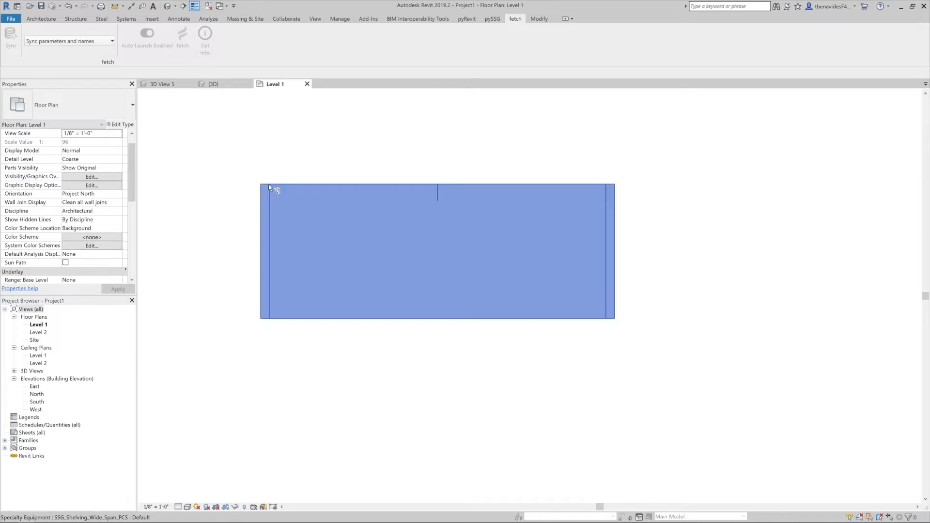
click(261, 184)
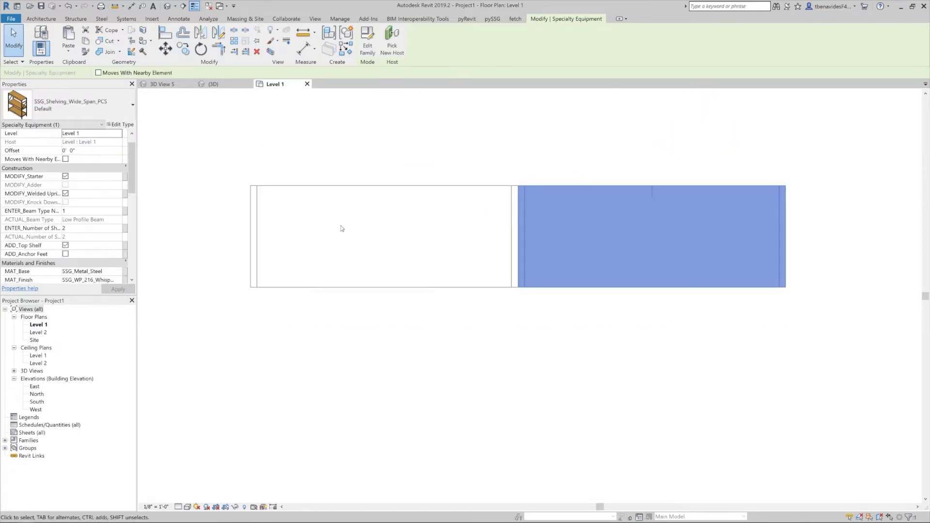
click(65, 176)
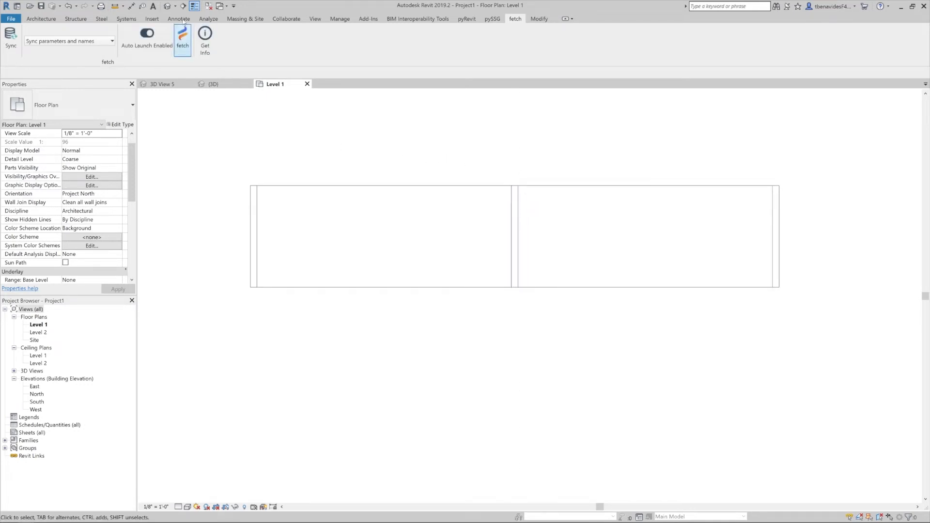
click(213, 84)
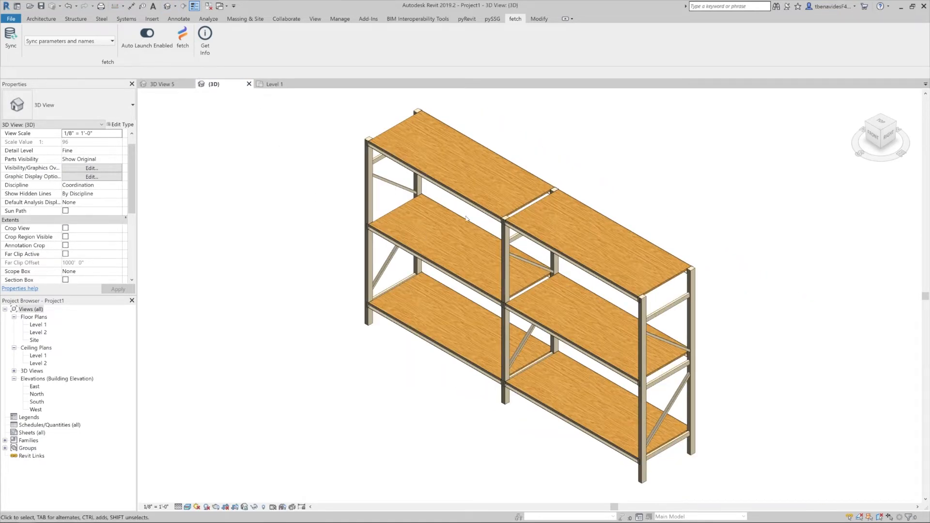
- Use knockdown uprights, Beam Type Number 2, four shelves, and enable Anchor Feet
click(452, 360)
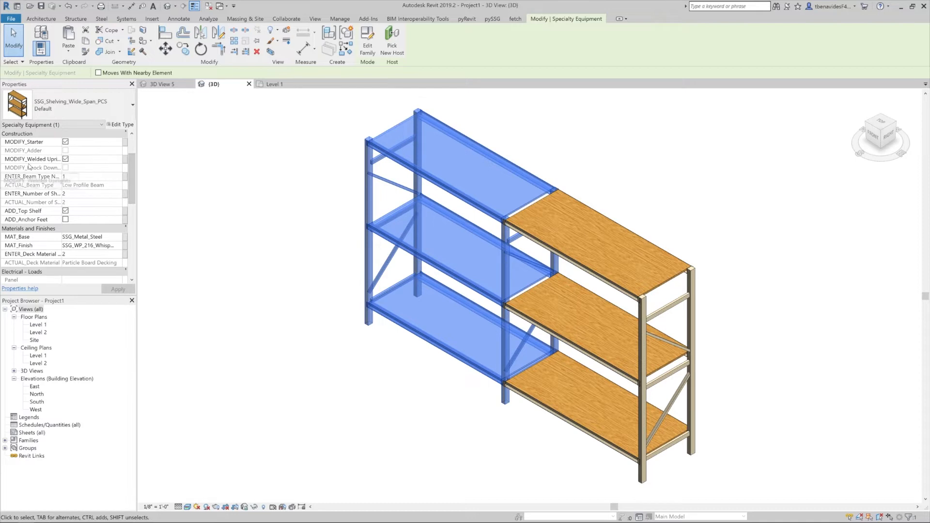
mouse_move(32, 159)
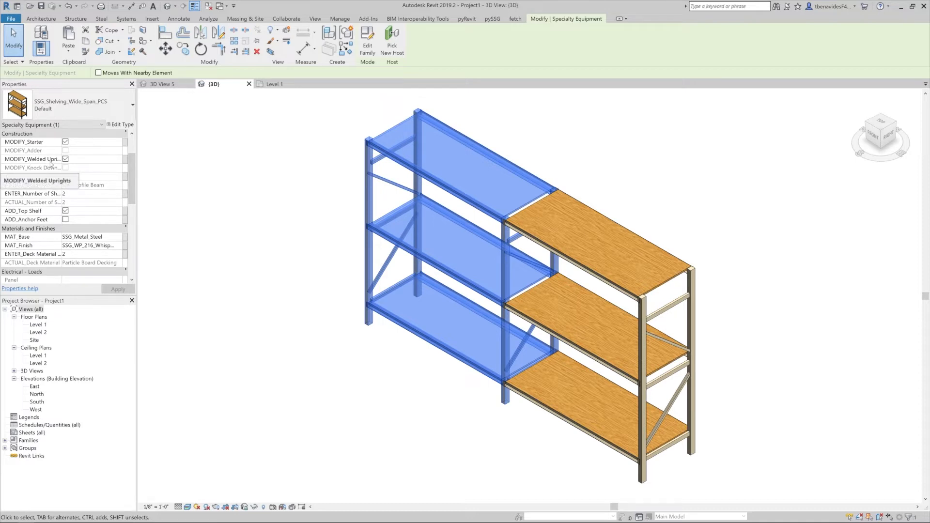
click(65, 158)
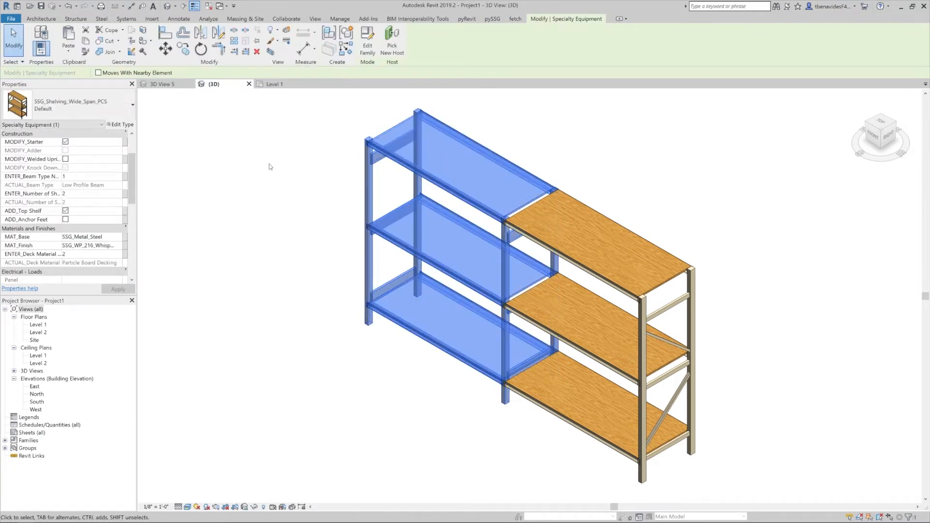
mouse_move(33, 176)
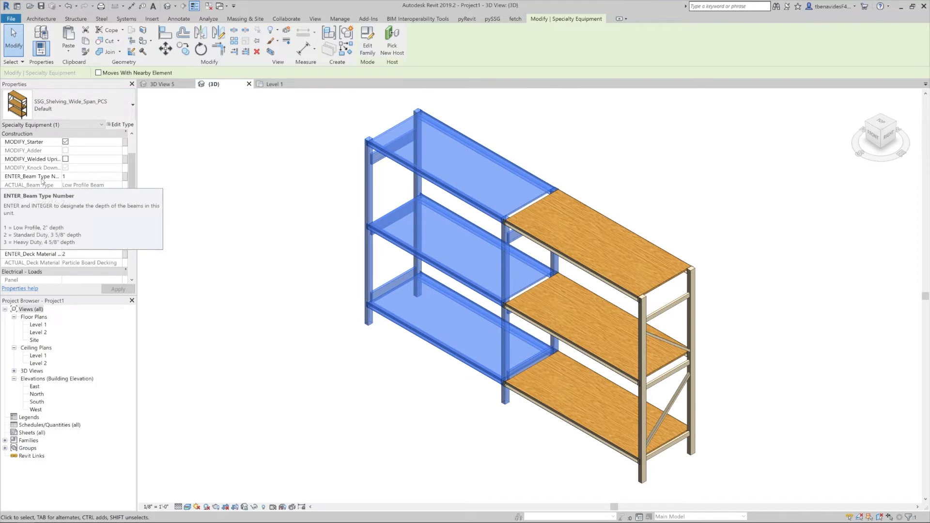
click(89, 176)
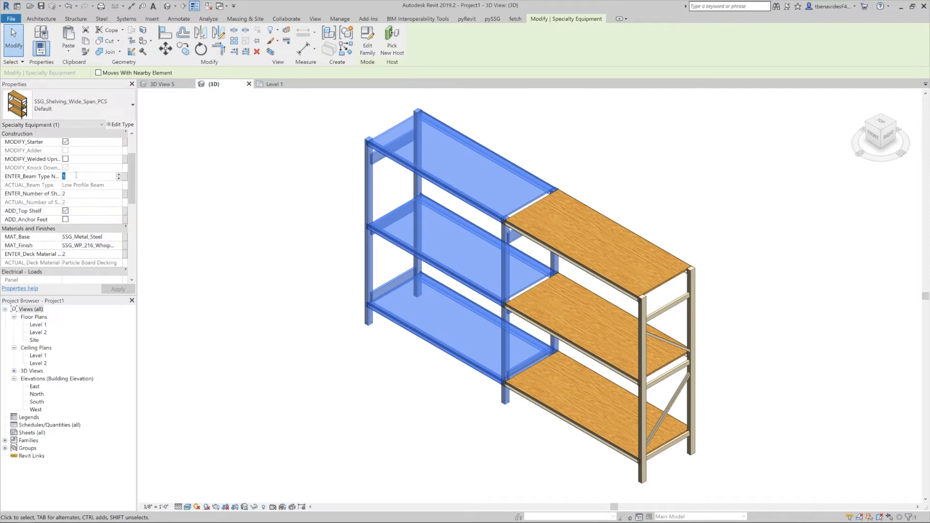
text(2)
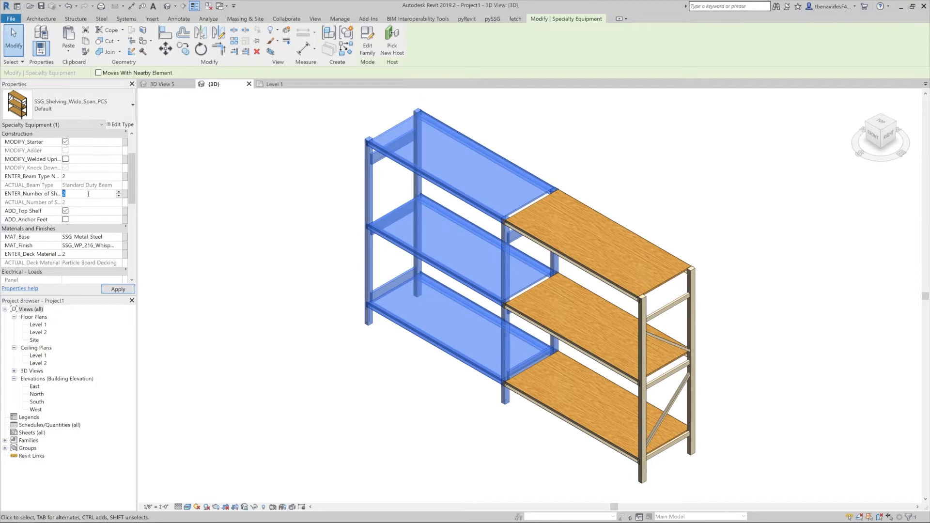
text(4)
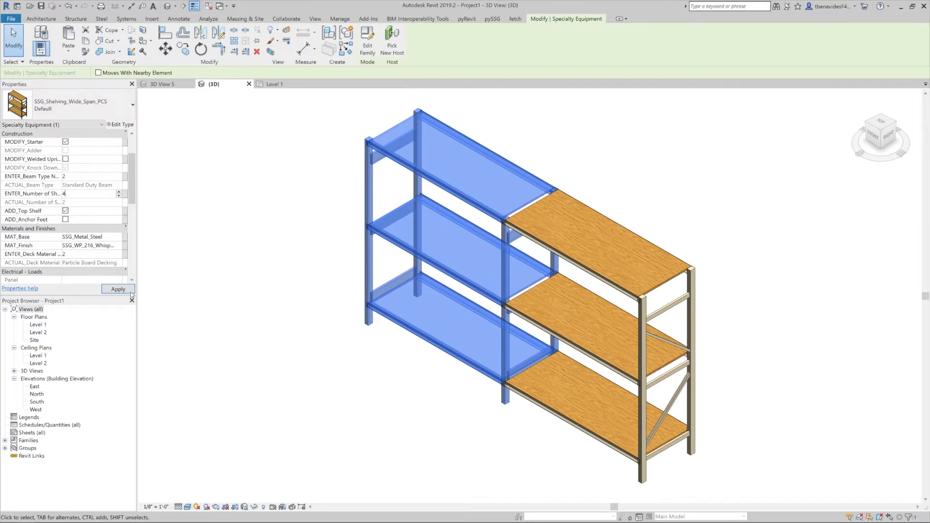
click(118, 289)
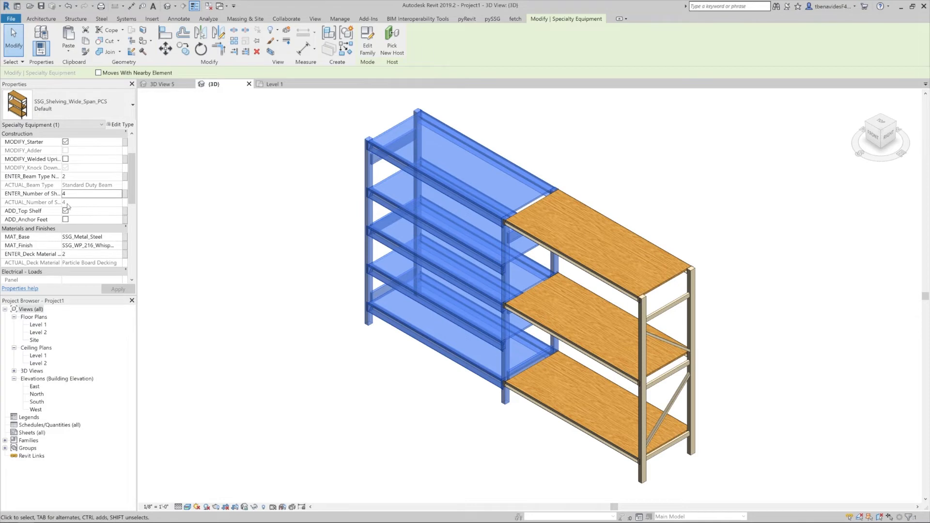
click(66, 219)
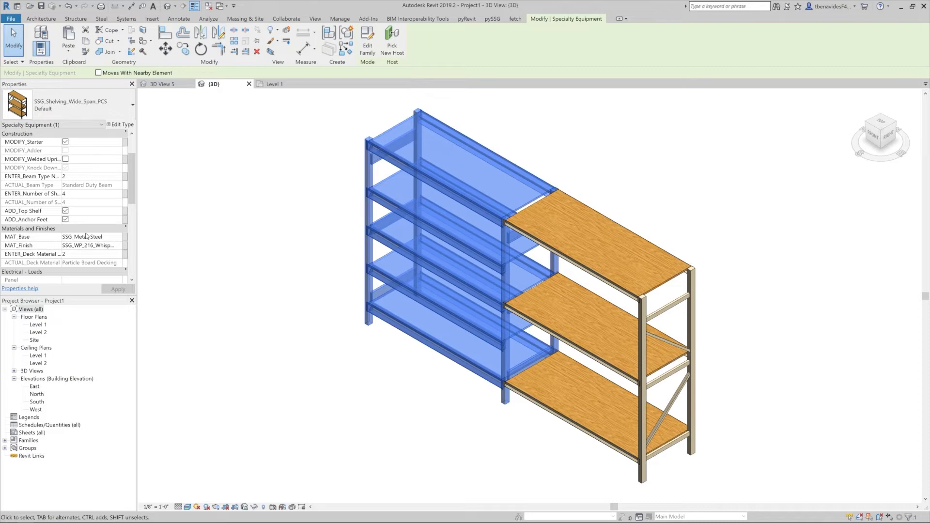
- Close the Material Browser and set Deck Material Number to 4 for wire decking
scroll(down, 3)
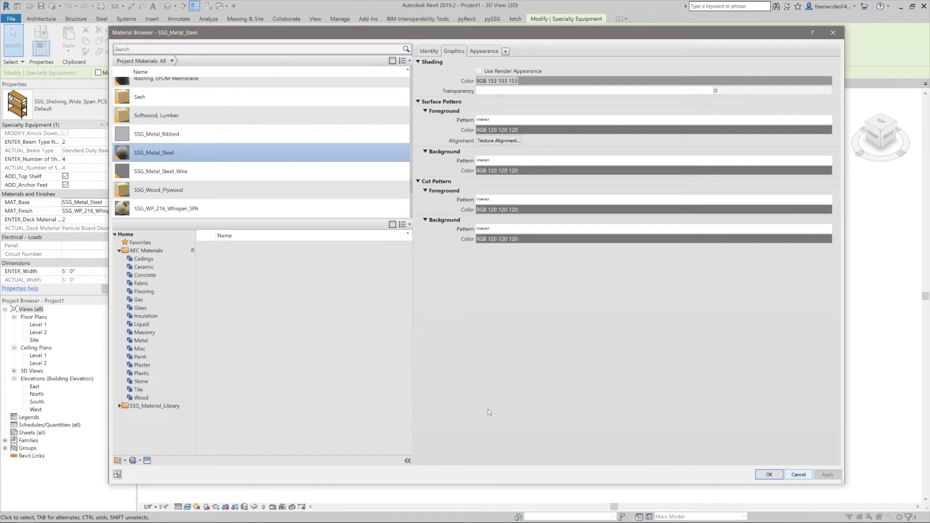
click(769, 475)
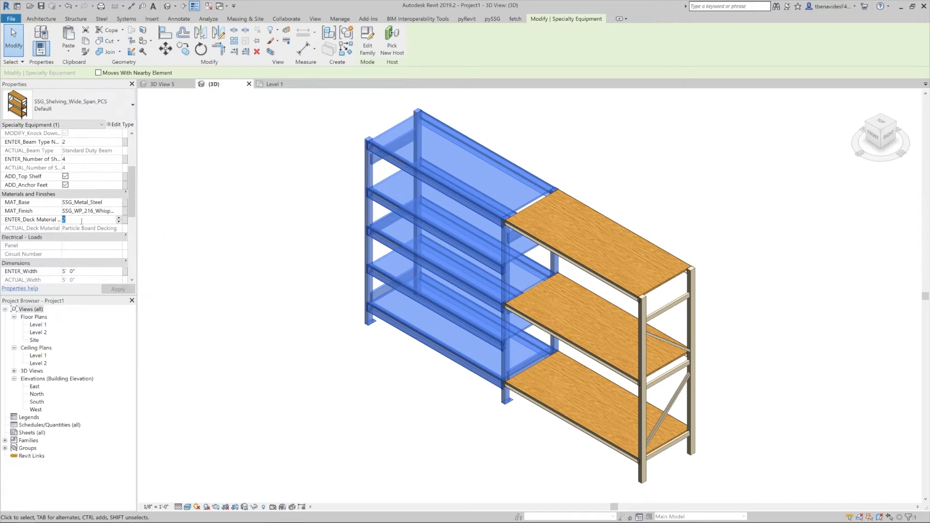
text(4)
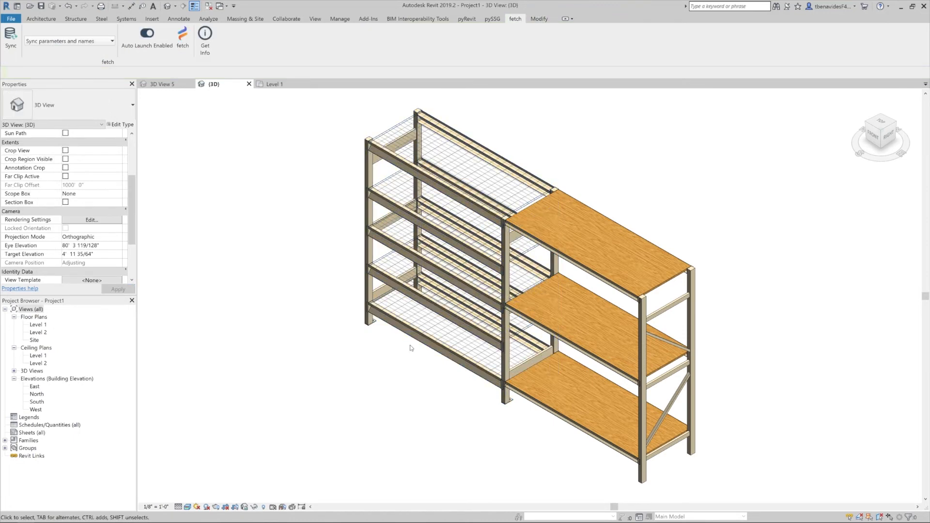
- Resize the wire-deck unit to 8' wide, 48" deep and 12' 0" tall
click(555, 410)
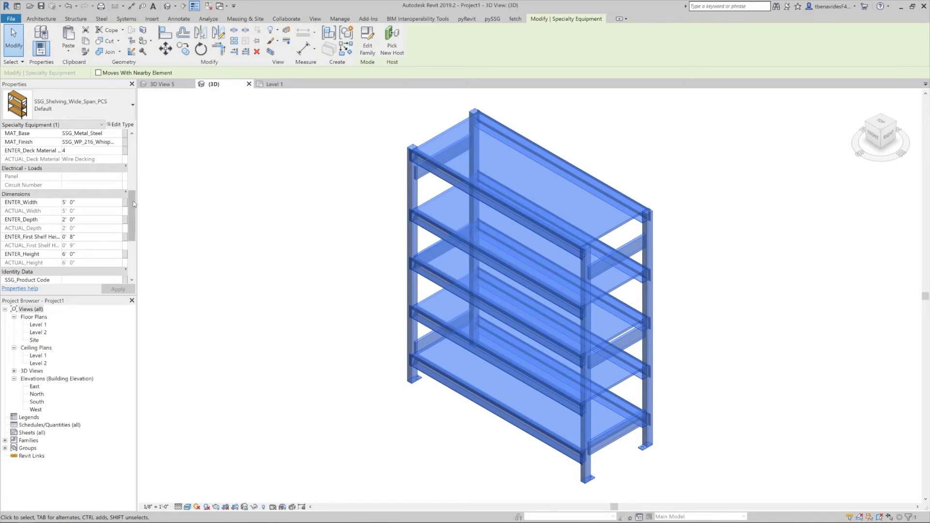
click(69, 184)
text(8)
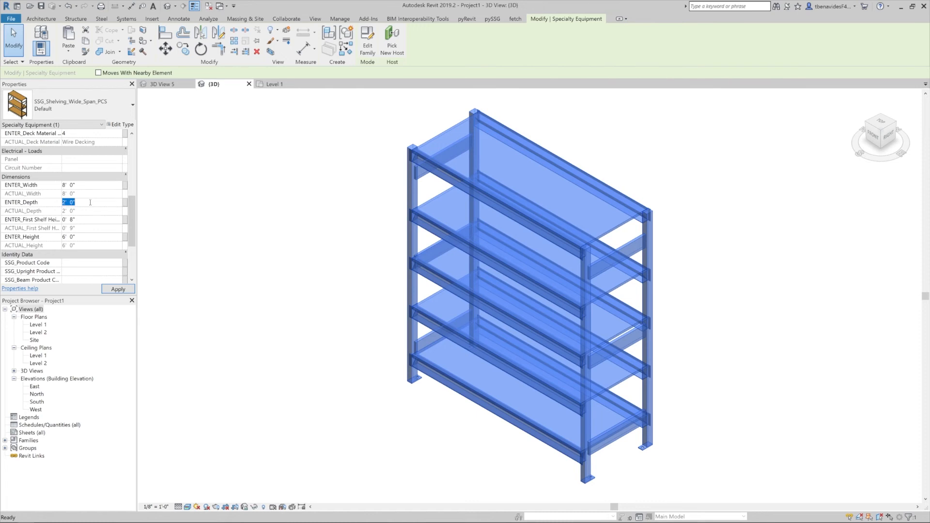
text(48)
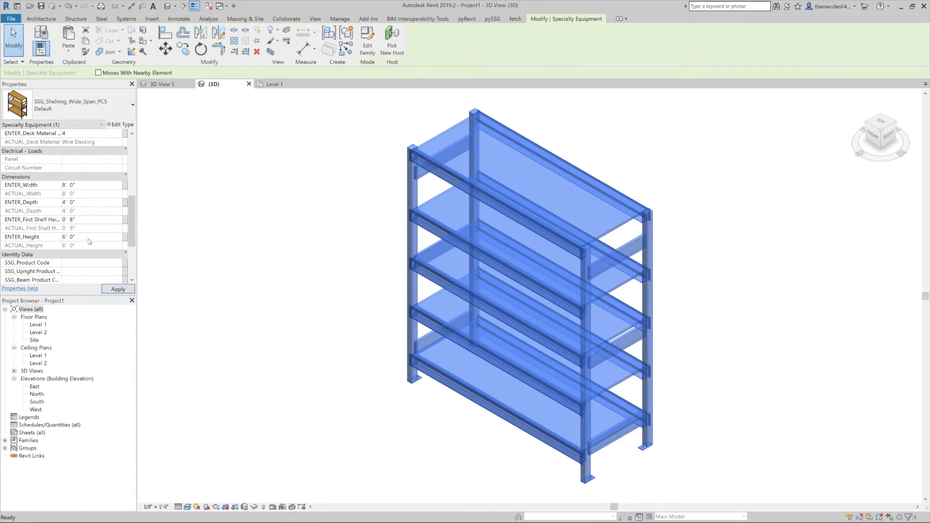
click(68, 237)
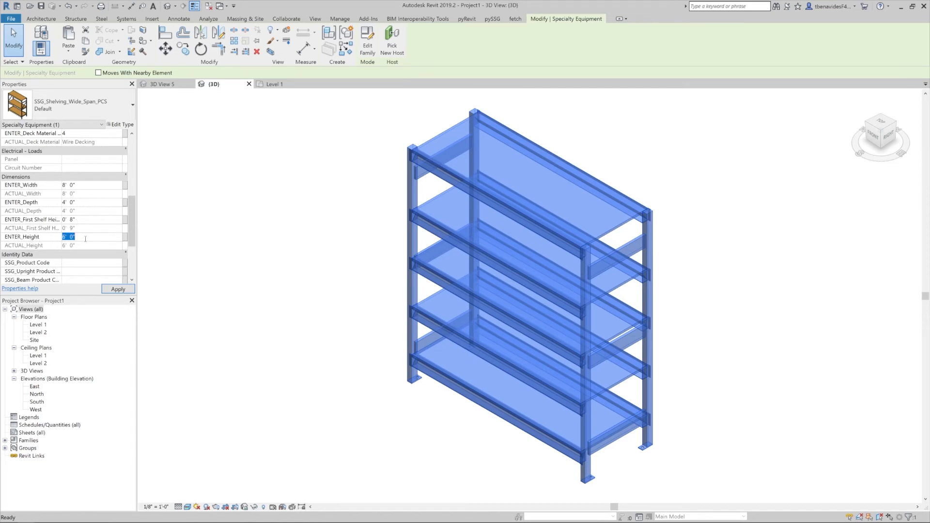
text(12' 0")
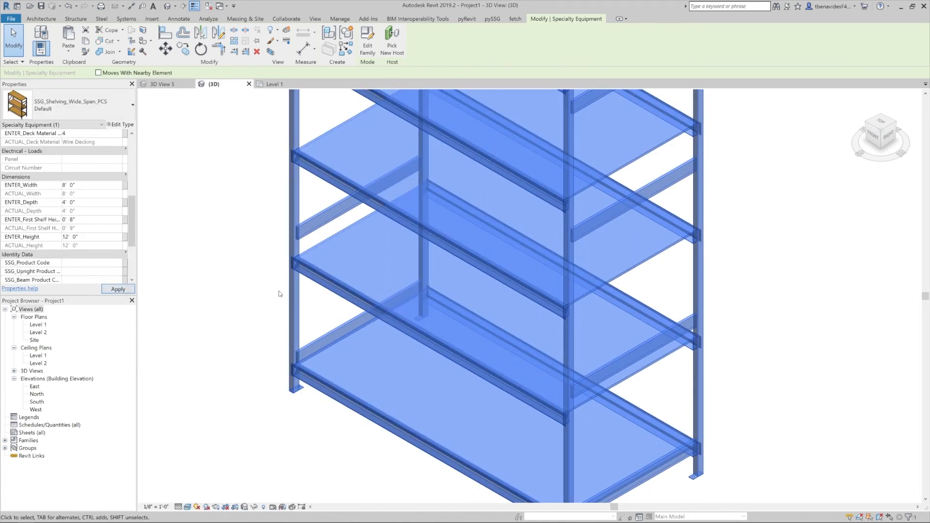
click(514, 18)
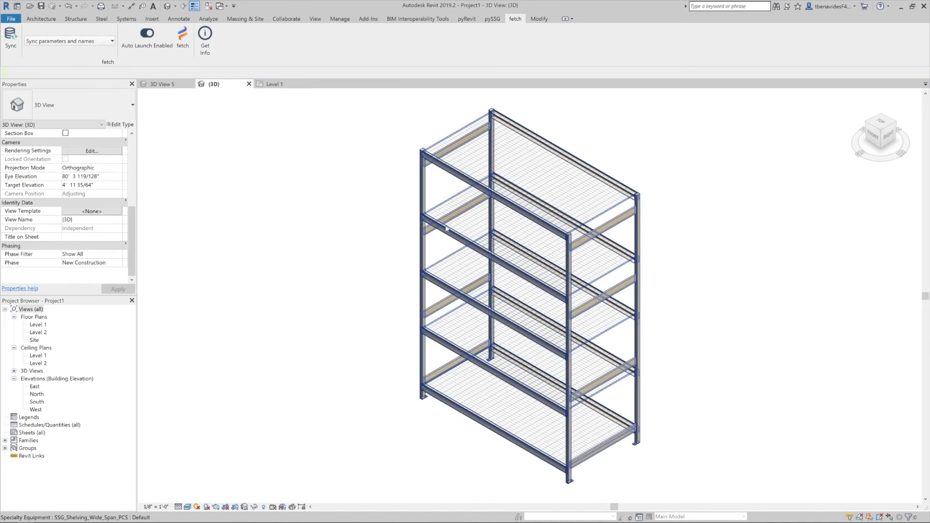
- Set the shelving unit's First Shelf Height to 12 inches
click(528, 279)
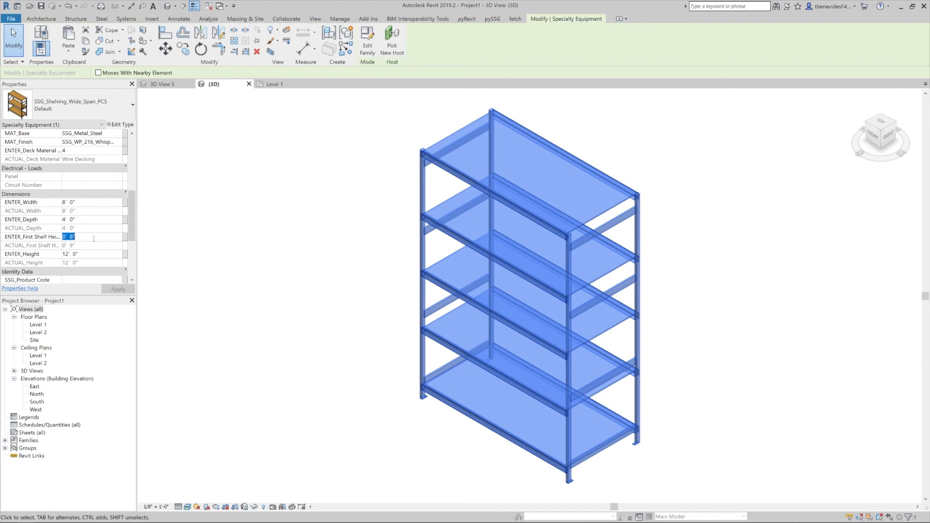
text(12)
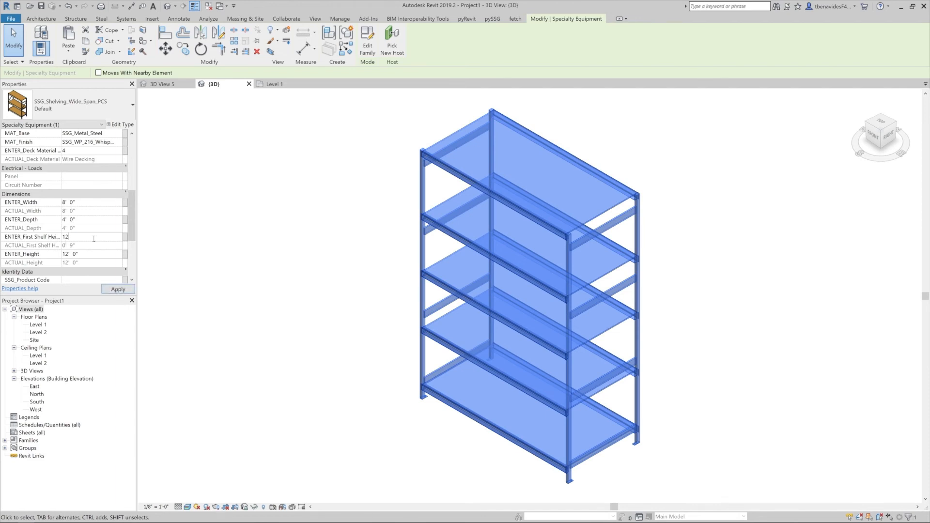
click(118, 289)
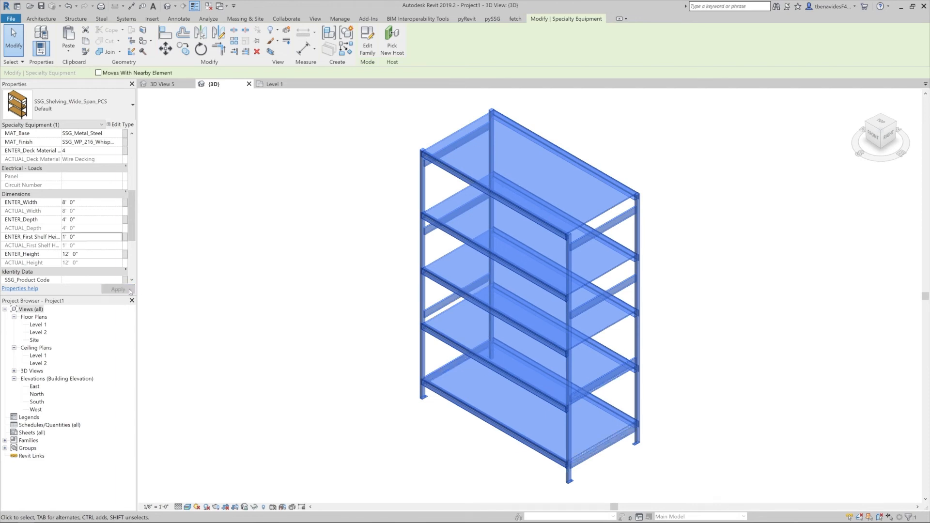
click(513, 19)
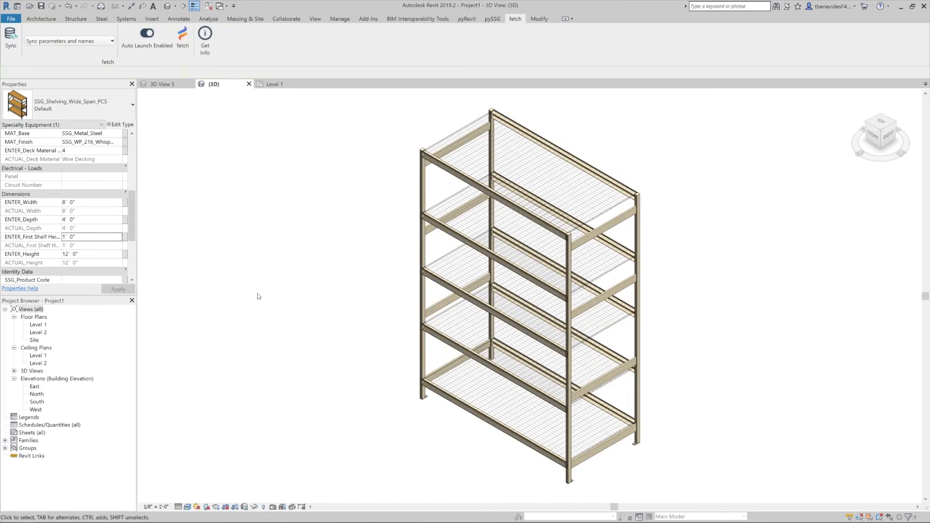